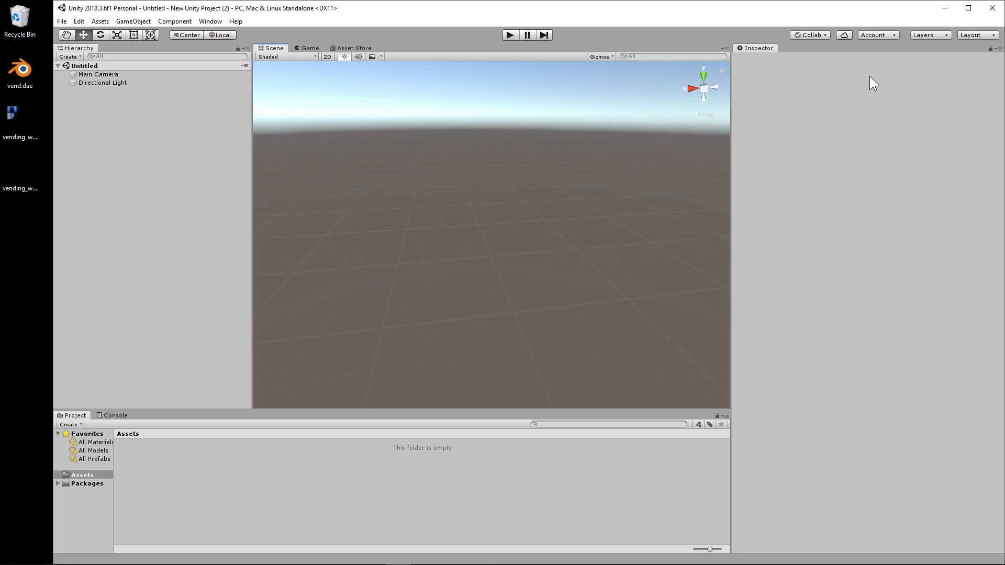
mouse_move(95, 123)
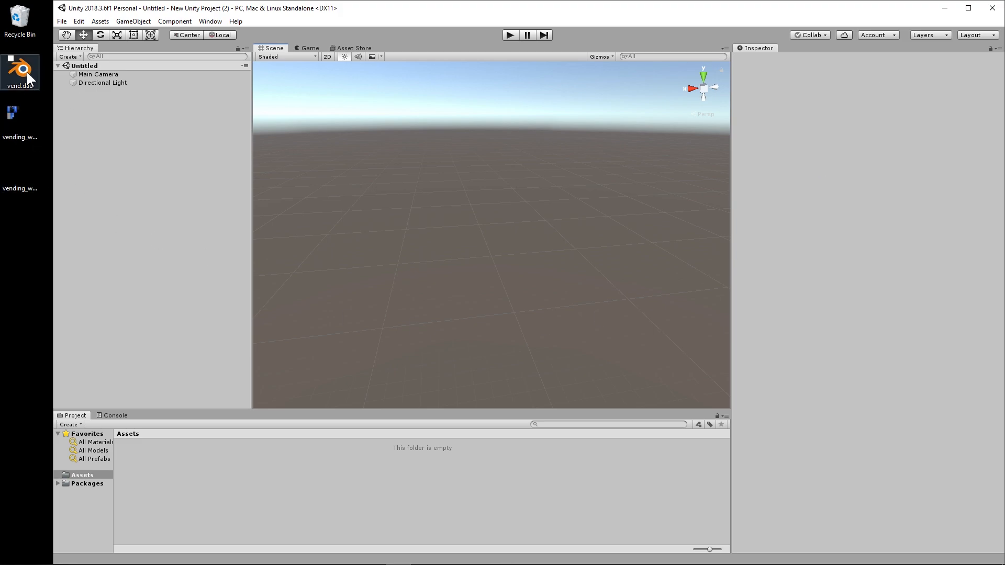
mouse_move(29, 83)
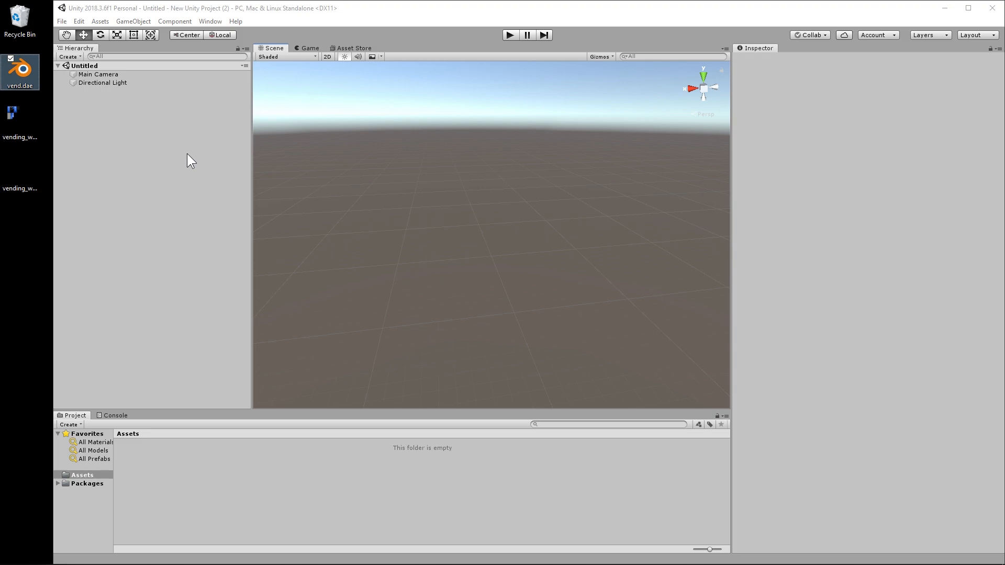
mouse_move(21, 68)
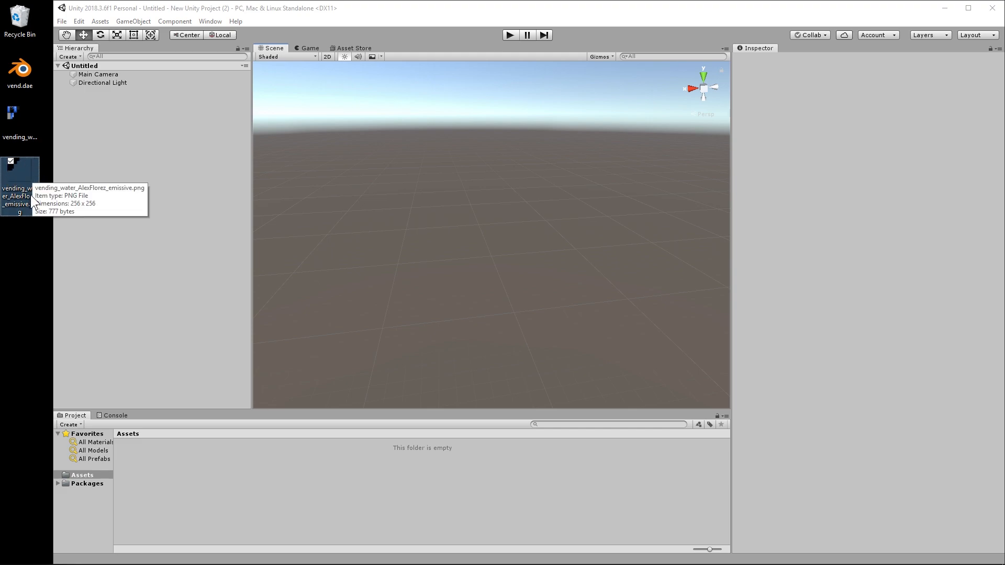
mouse_move(45, 177)
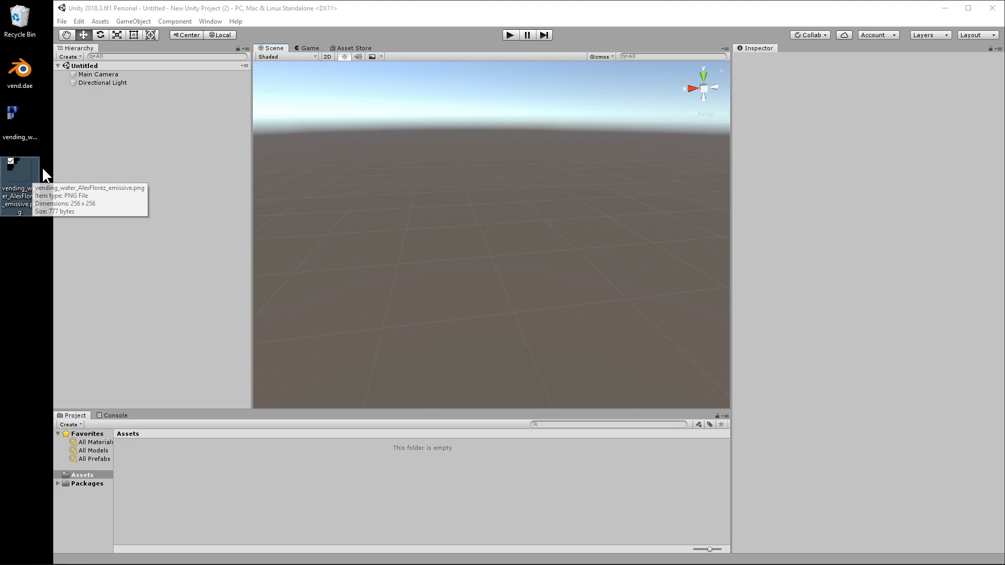
mouse_move(18, 125)
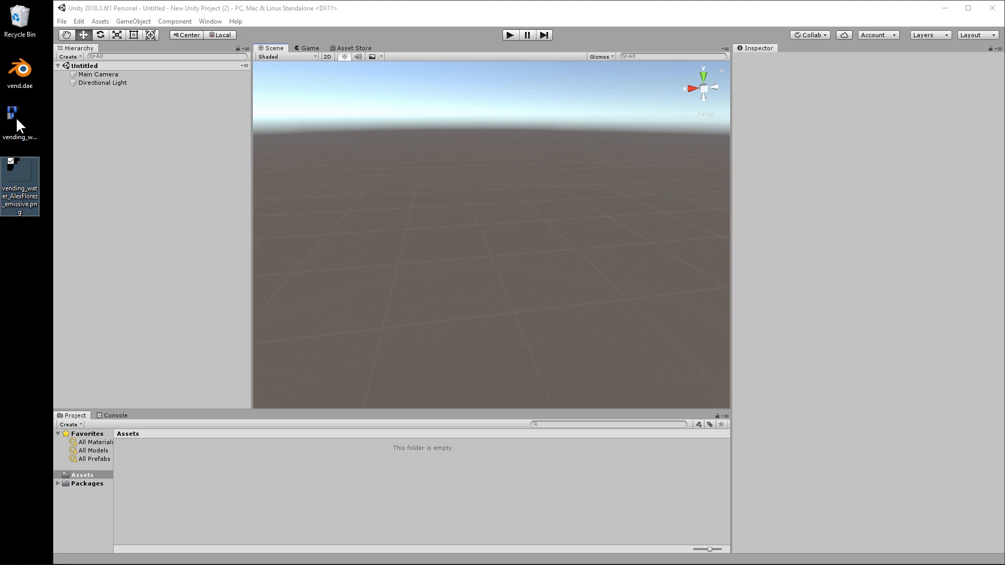
mouse_move(20, 122)
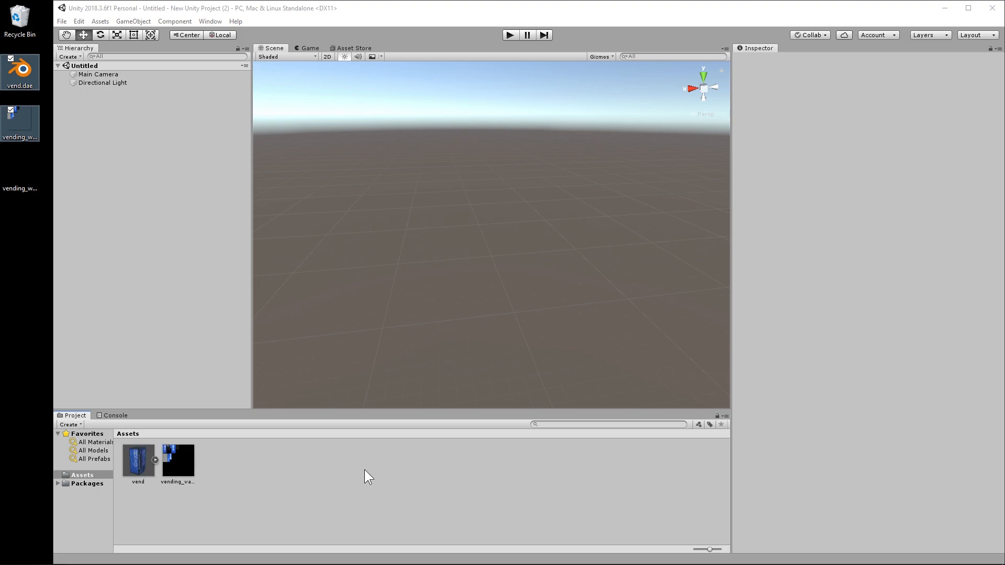
mouse_move(178, 474)
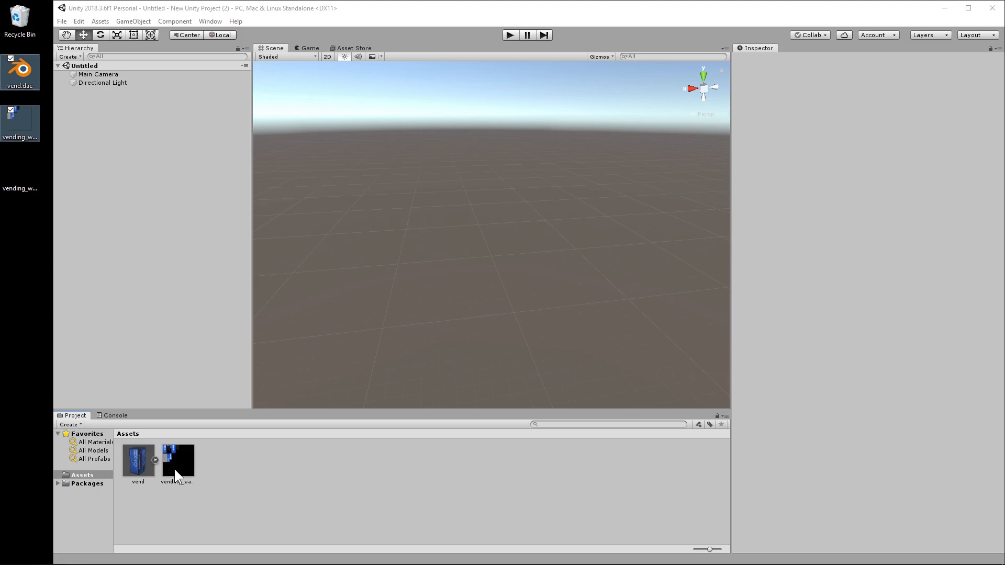
Step: Inspect the diffuse texture's import settings, then select the vend model's import settings
click(177, 459)
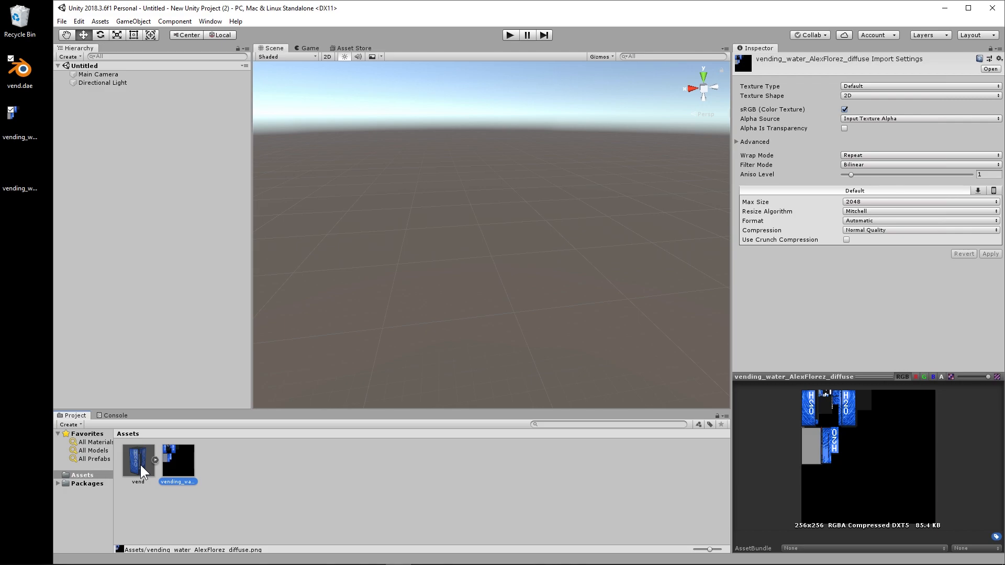
click(137, 456)
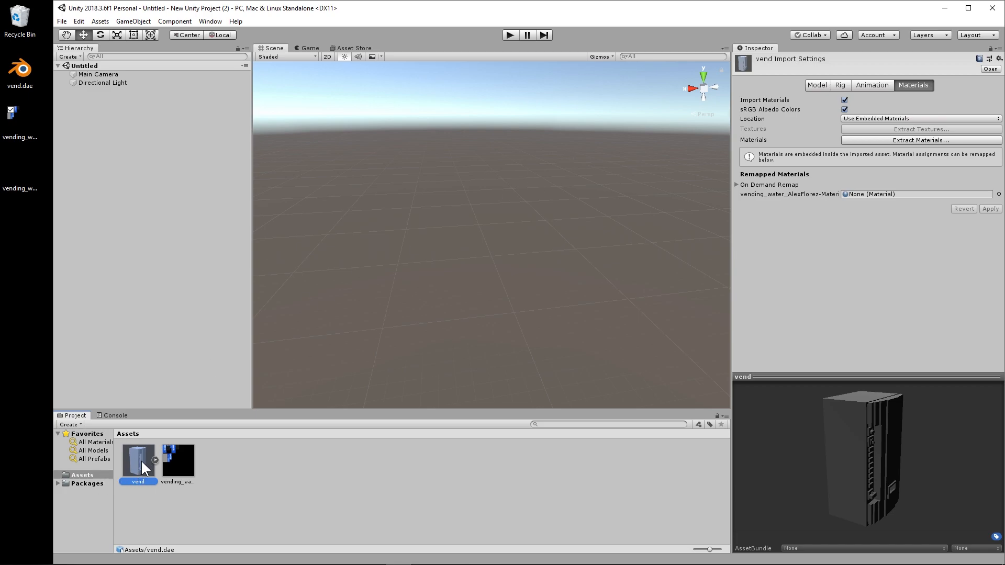
mouse_move(908, 115)
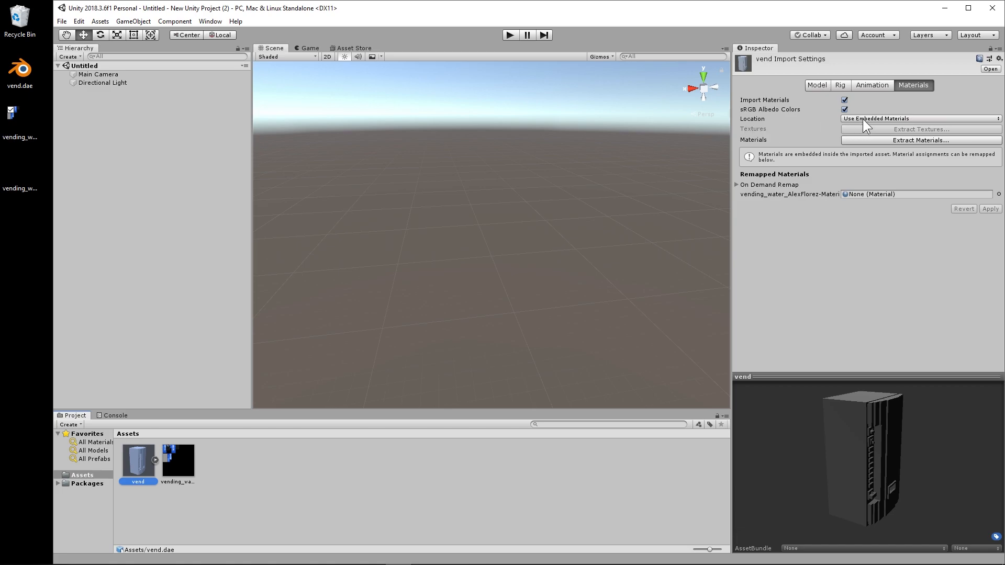
Step: Set the vend model's material Location to Use External Materials (Legacy) and apply
click(919, 119)
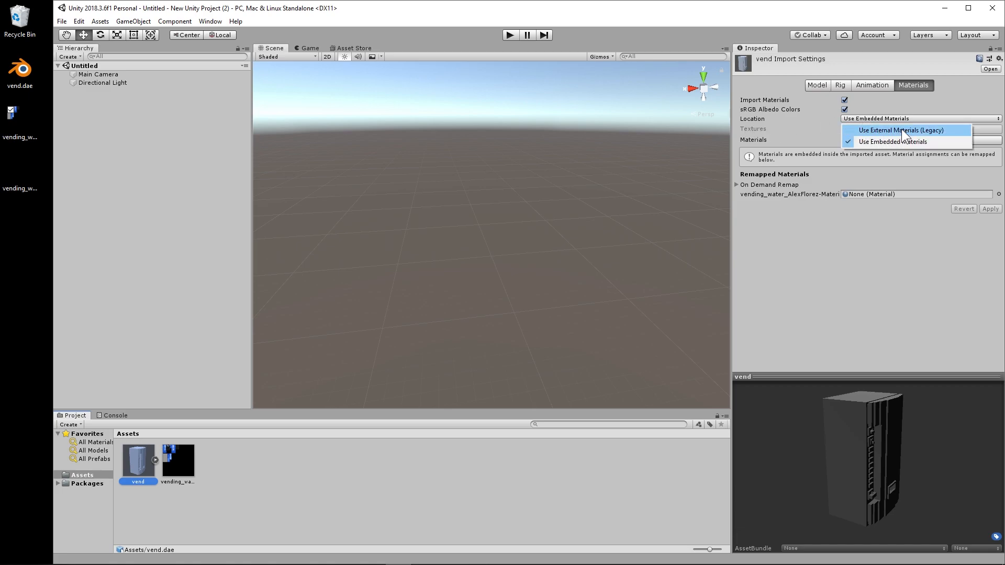
click(900, 130)
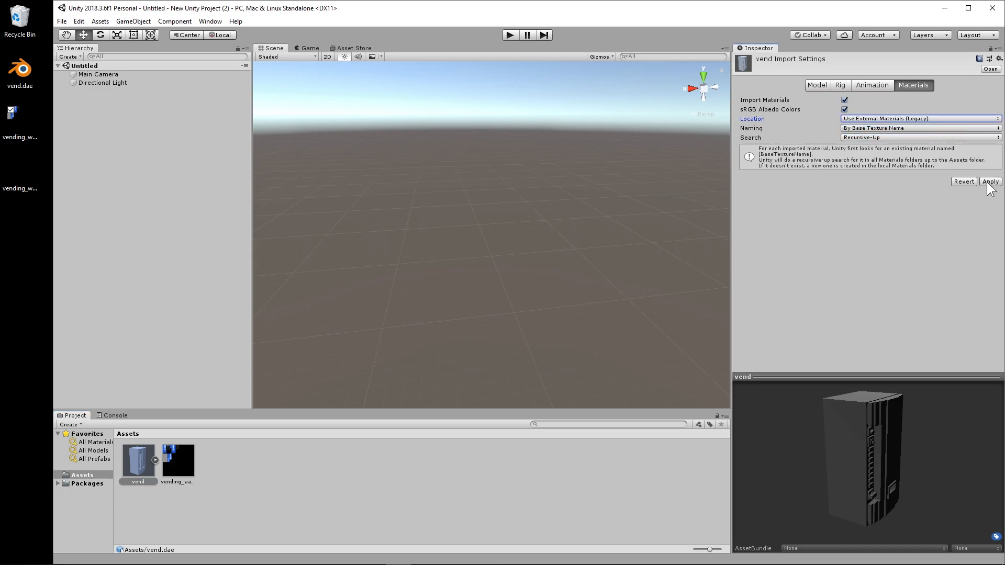
click(990, 182)
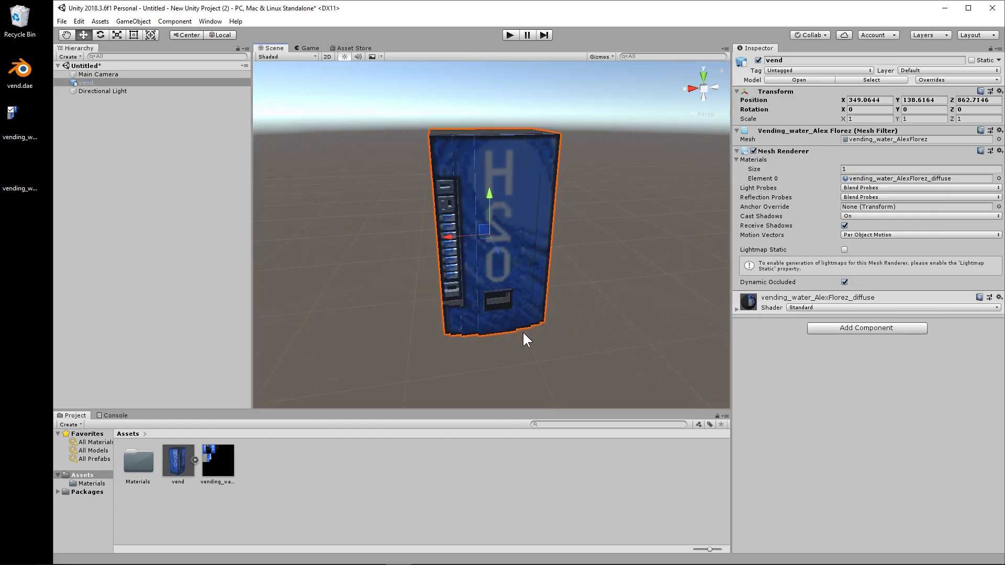
mouse_move(503, 279)
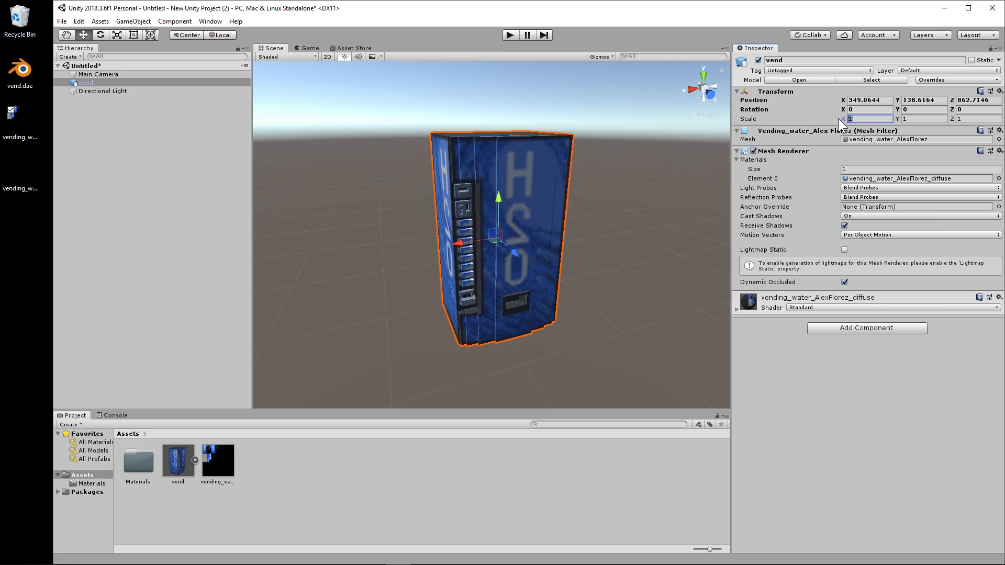
Step: Enter -1 in the vend model's Transform Scale X field
click(868, 119)
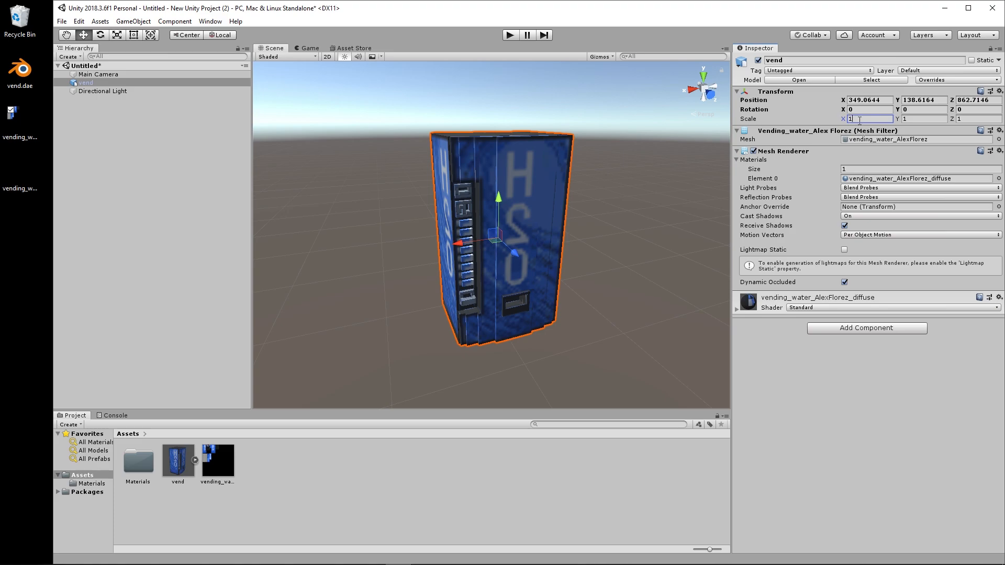
text(-1)
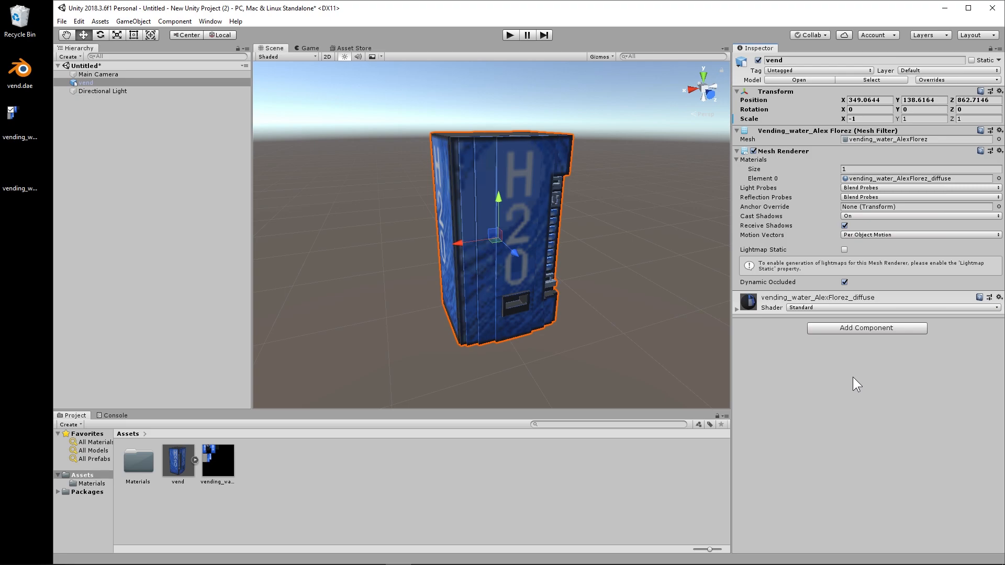
mouse_move(831, 101)
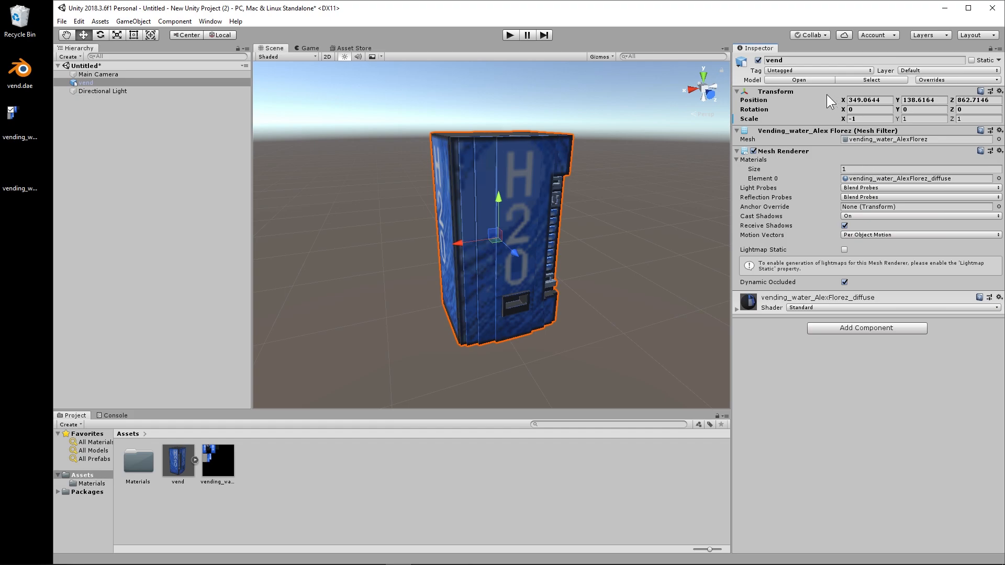
mouse_move(799, 123)
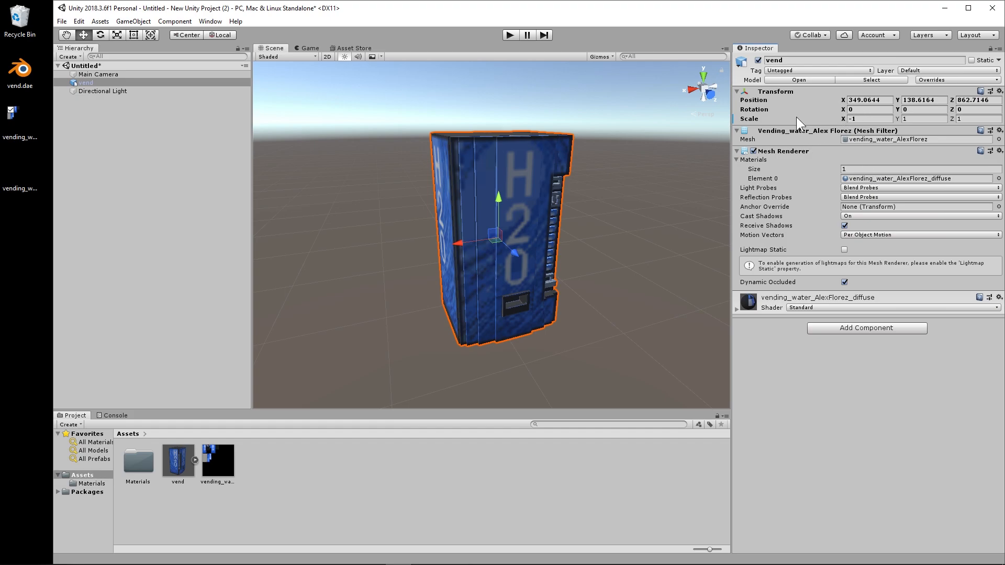
mouse_move(518, 191)
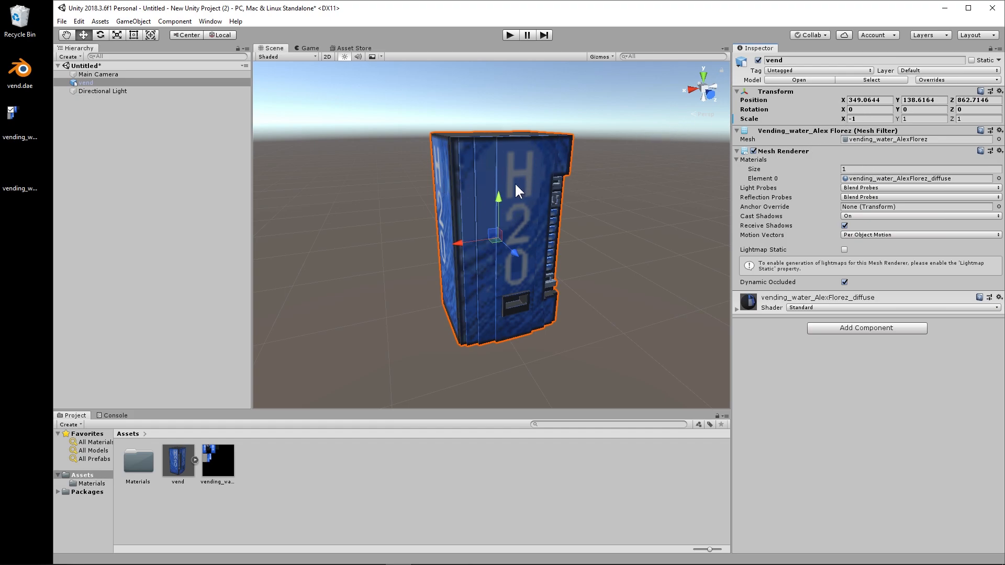
mouse_move(474, 134)
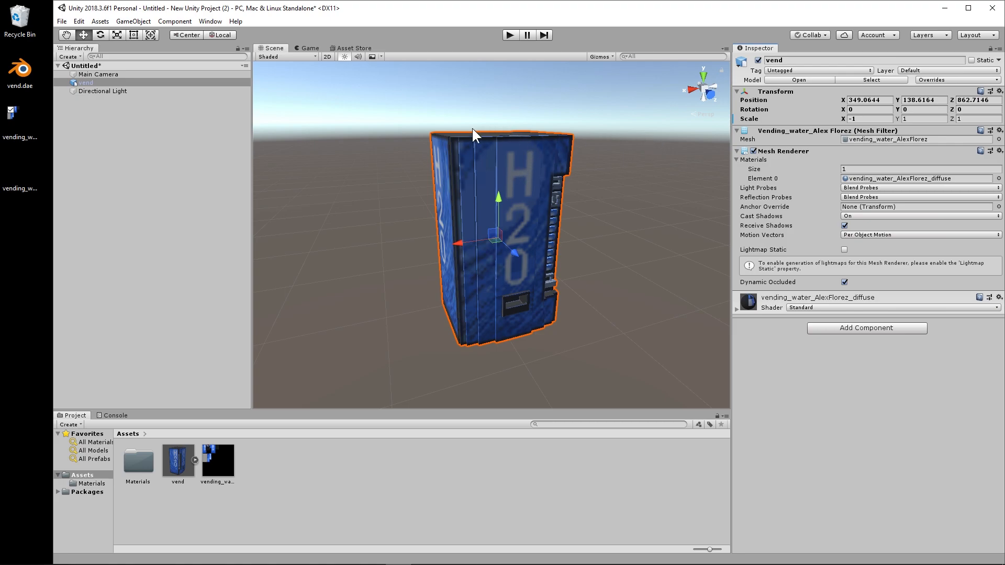
mouse_move(625, 186)
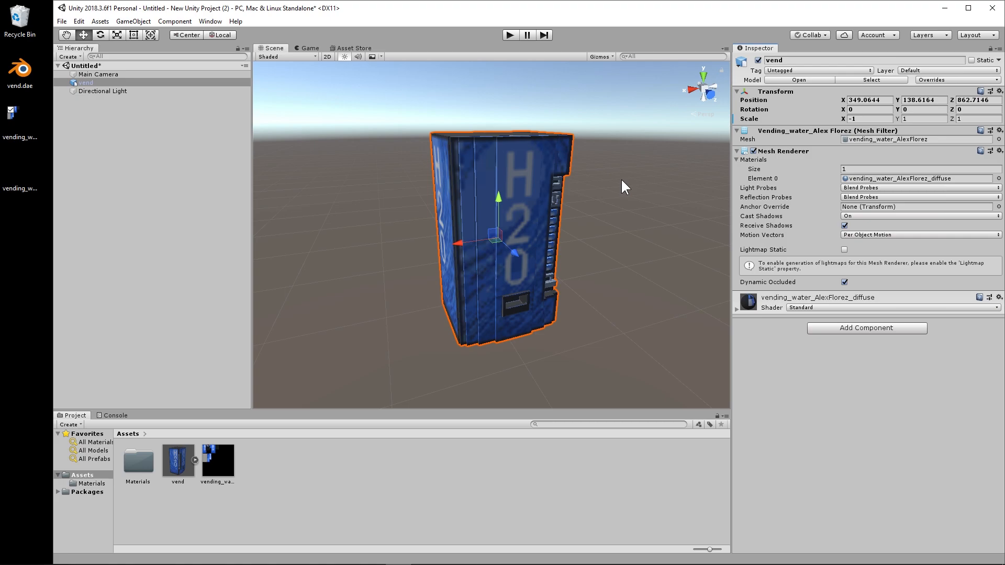
mouse_move(868, 113)
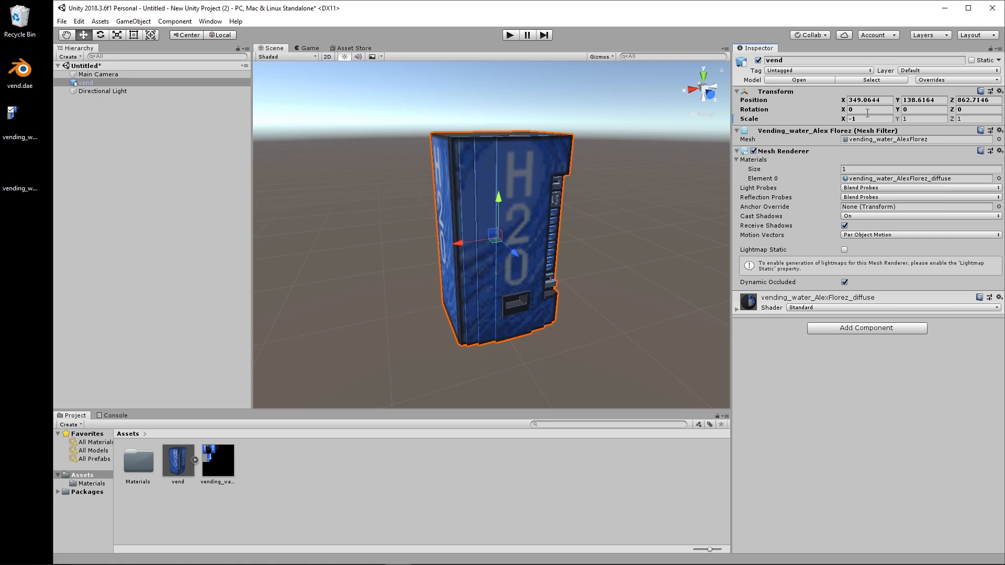
mouse_move(833, 109)
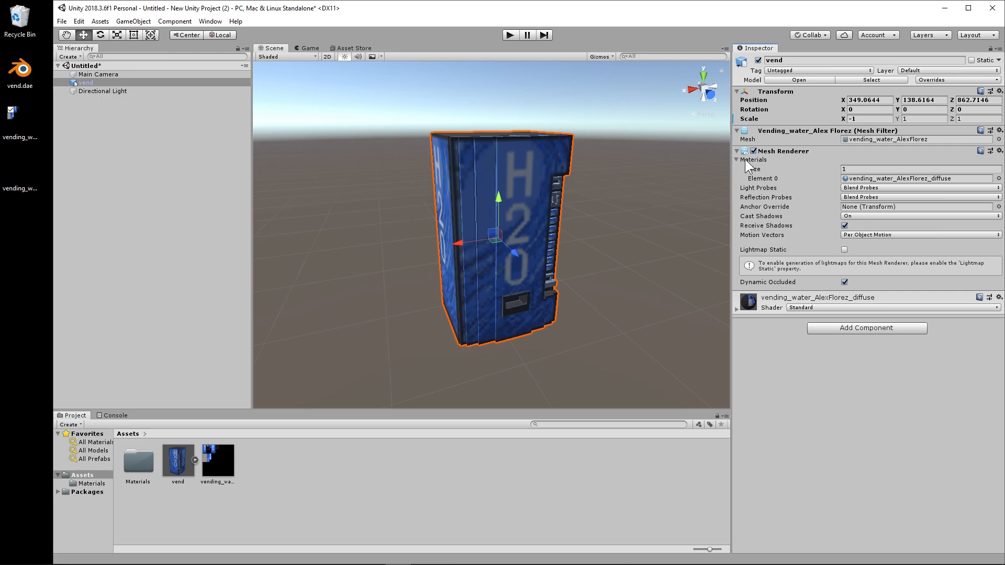
mouse_move(792, 177)
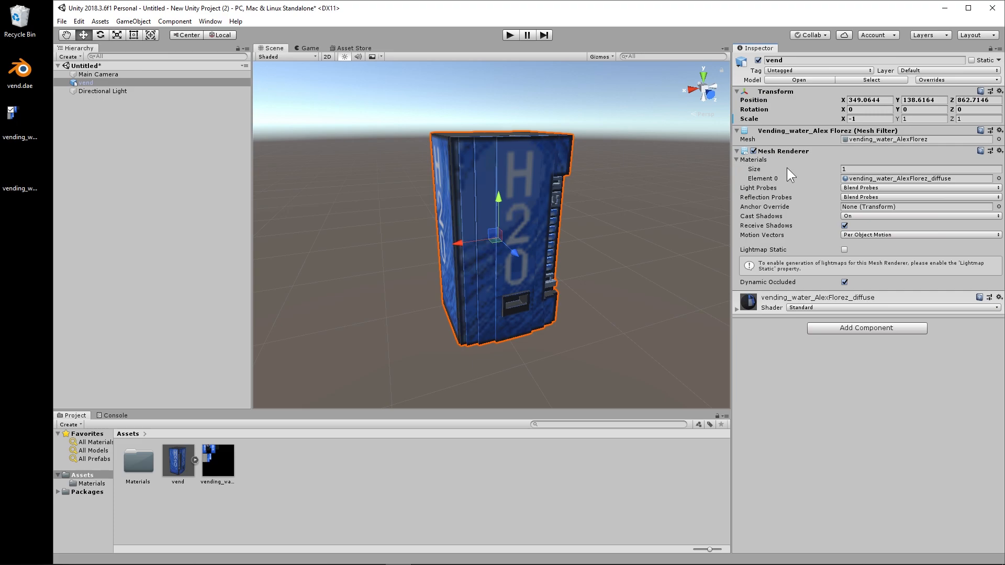
mouse_move(840, 158)
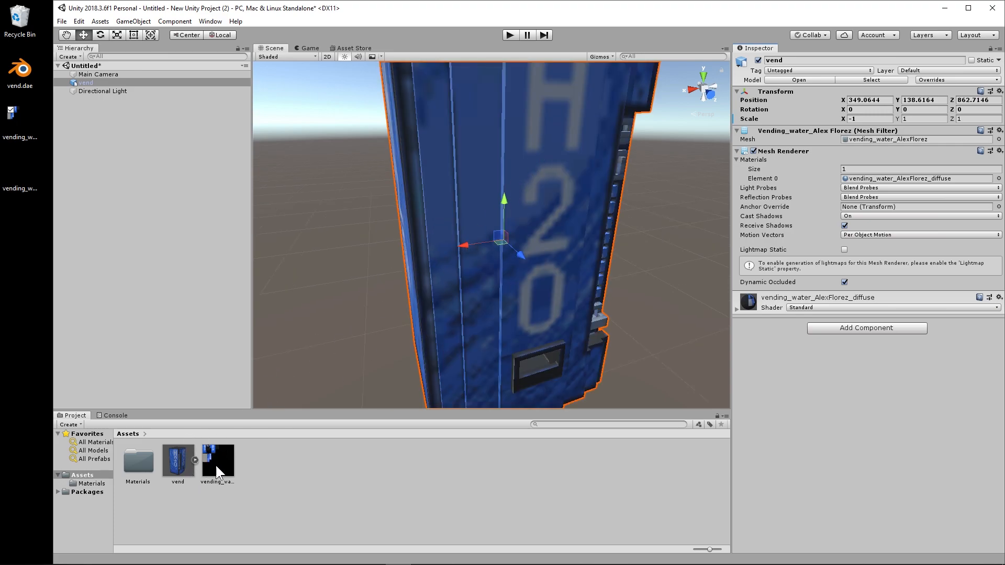
Step: Set the diffuse texture's Filter Mode to Point (no filter)
click(217, 458)
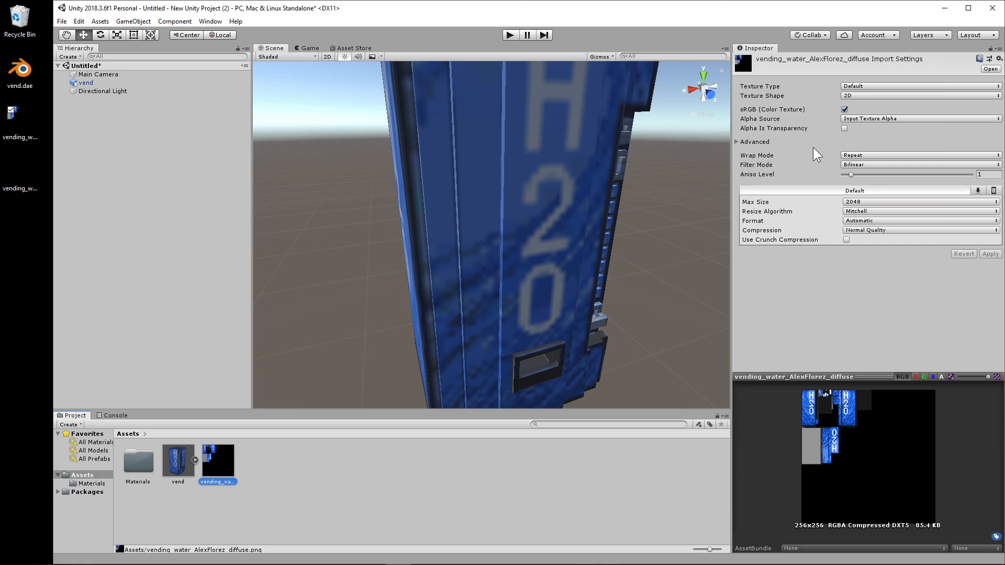
click(920, 164)
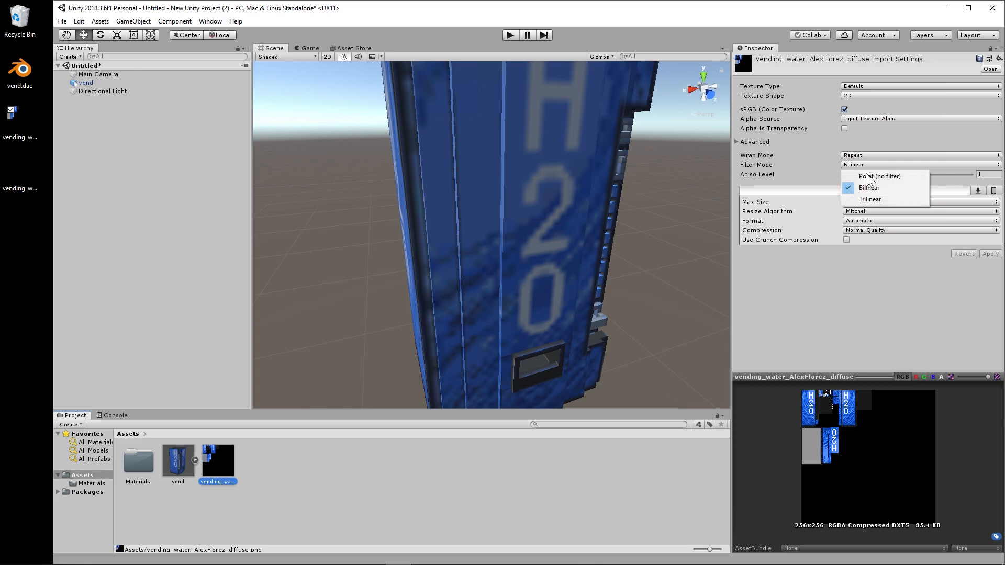
click(879, 176)
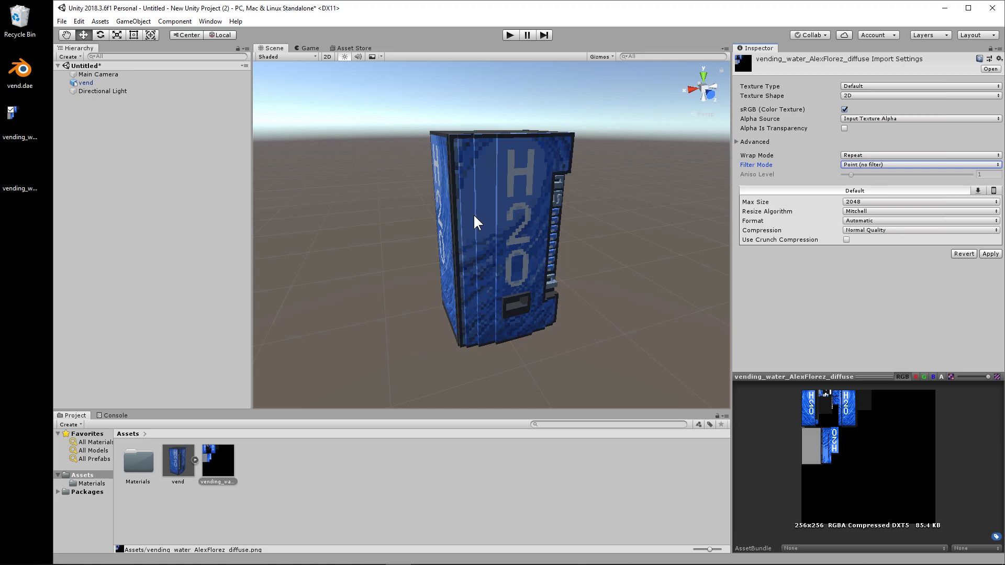
mouse_move(431, 186)
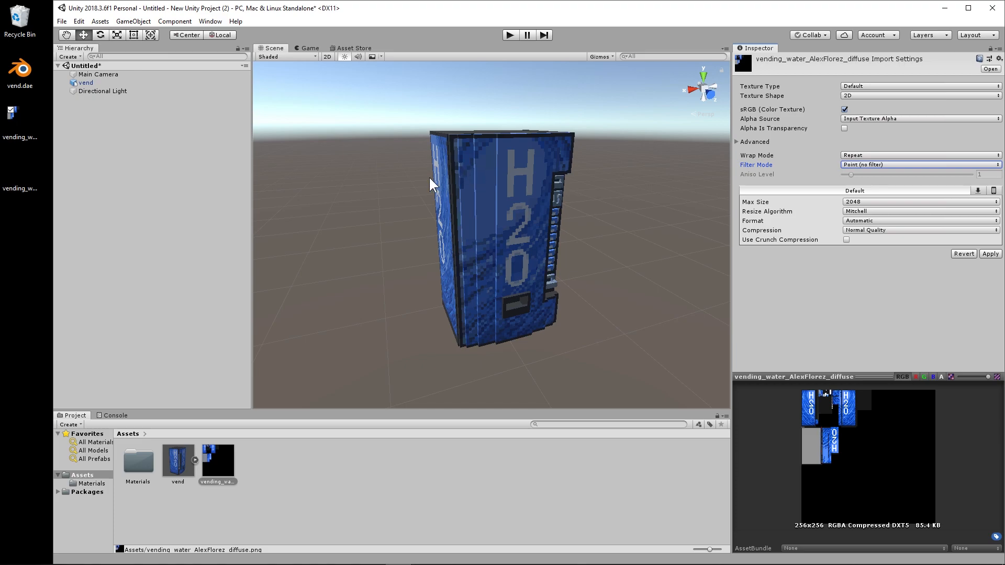